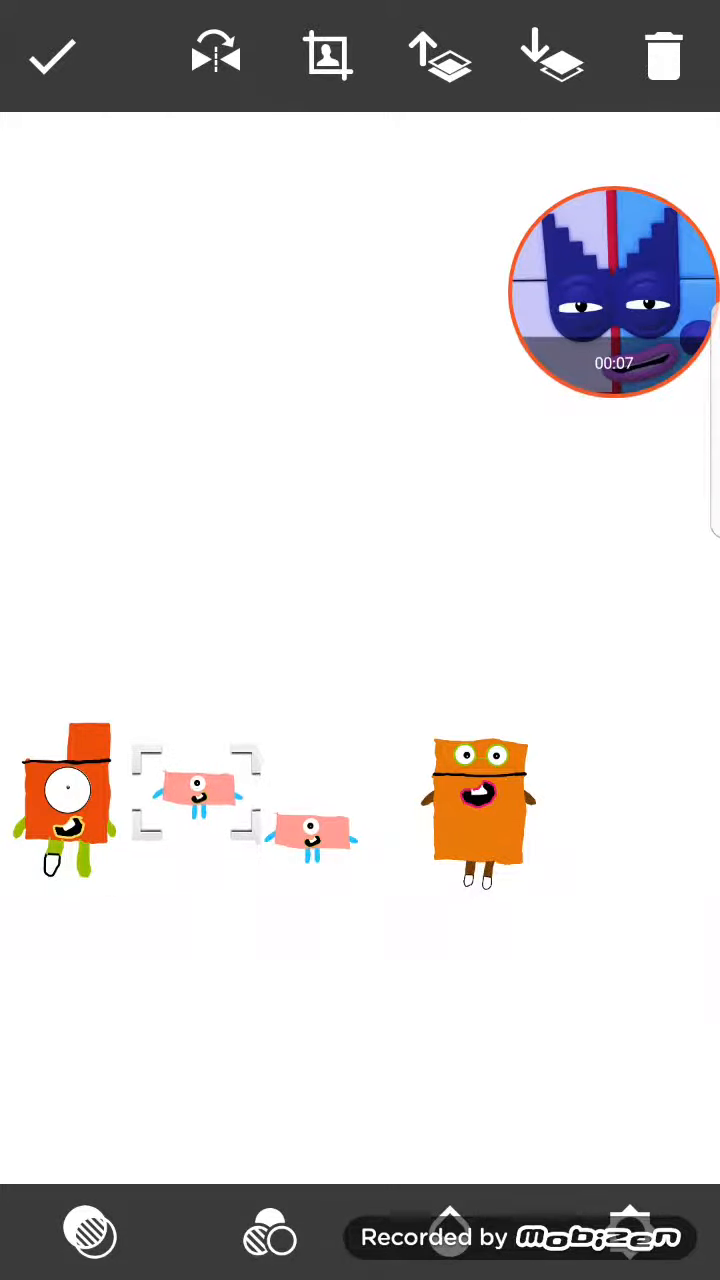
Step: Select the pink one-block stickers between the orange characters so one can be raised
{"action": "left_click", "coordinate": [552, 56]}
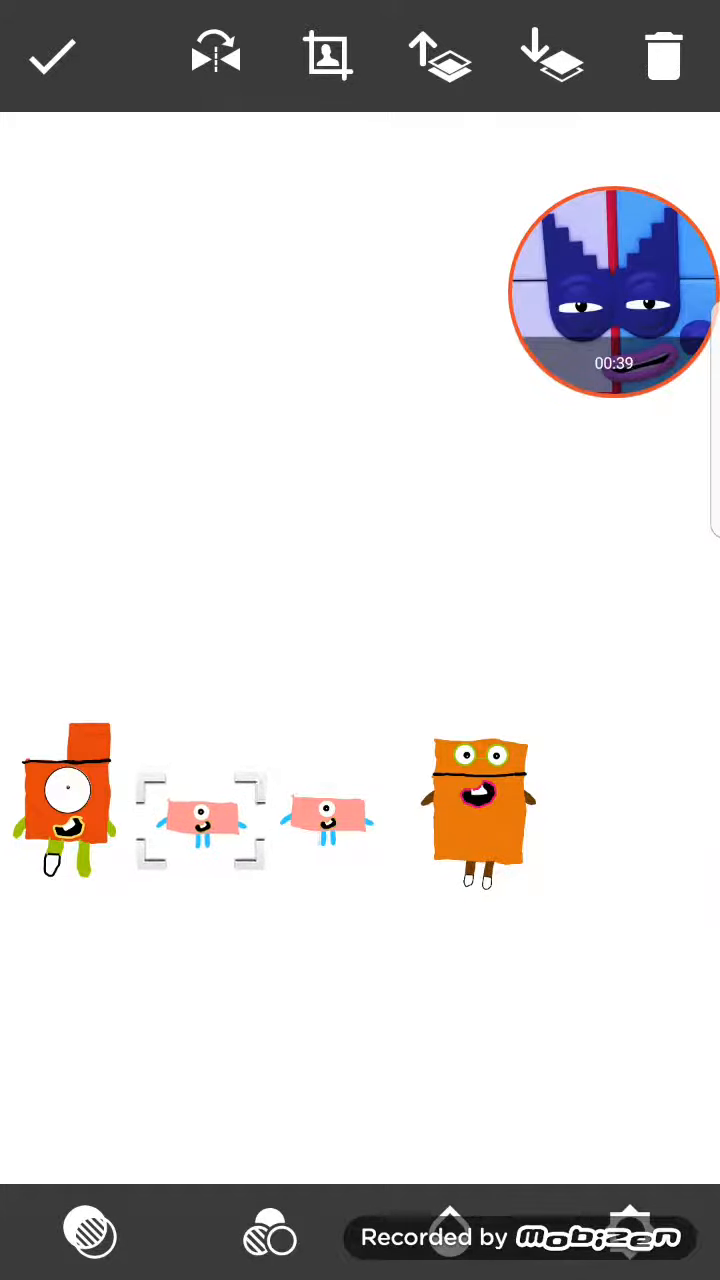
{"action": "left_click", "coordinate": [552, 56]}
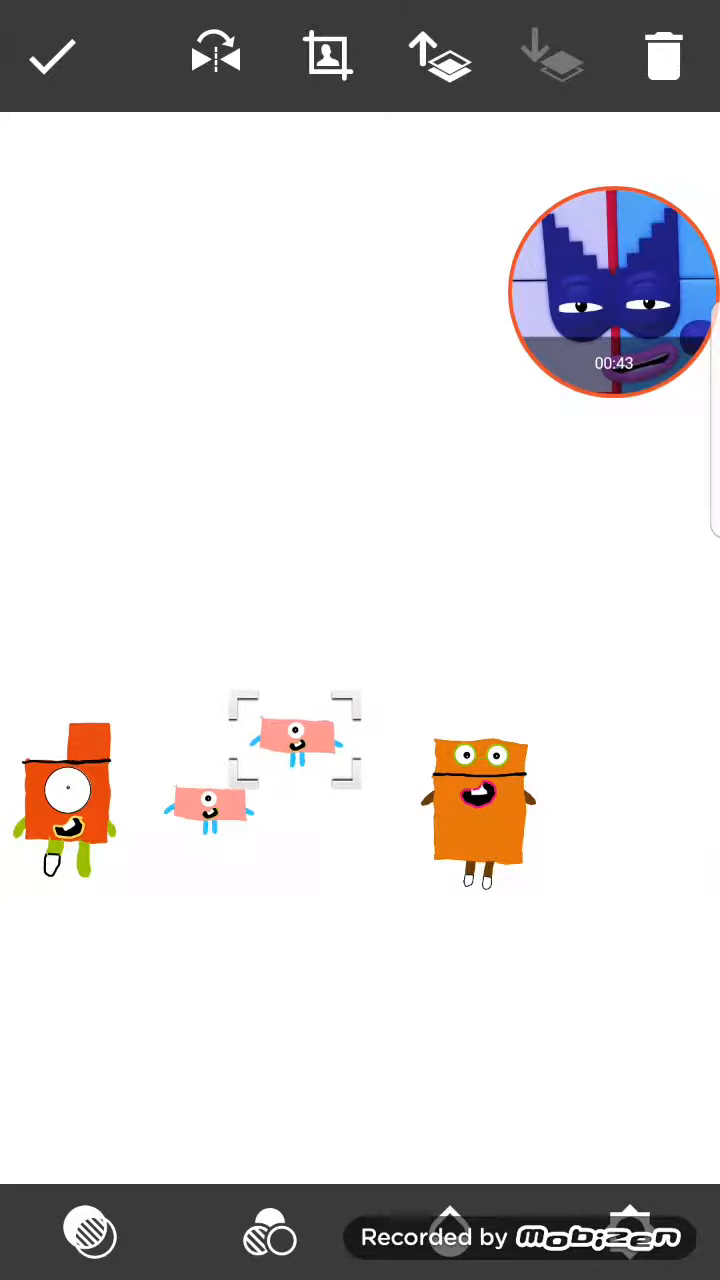
Step: Drag a pink one-block below the row, then float it high above the characters
{"action": "left_click_drag", "start_coordinate": [296, 756], "coordinate": [344, 824]}
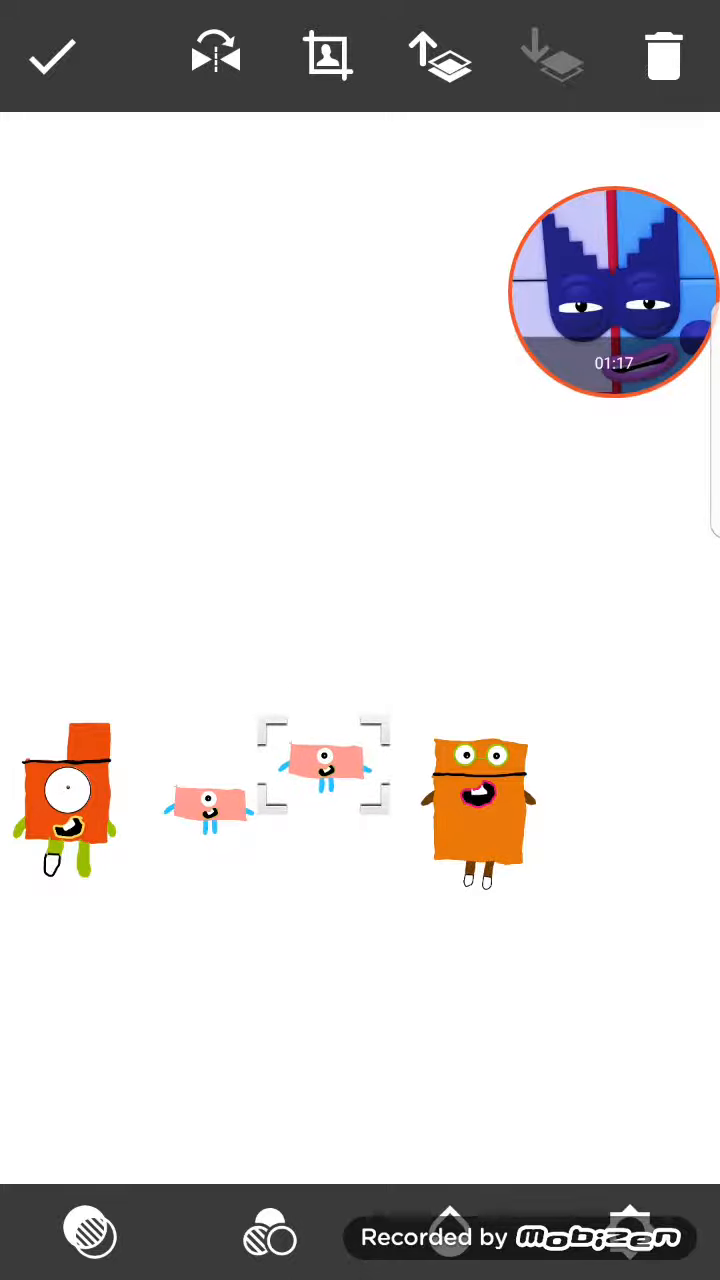
{"action": "left_click_drag", "start_coordinate": [324, 764], "coordinate": [324, 880]}
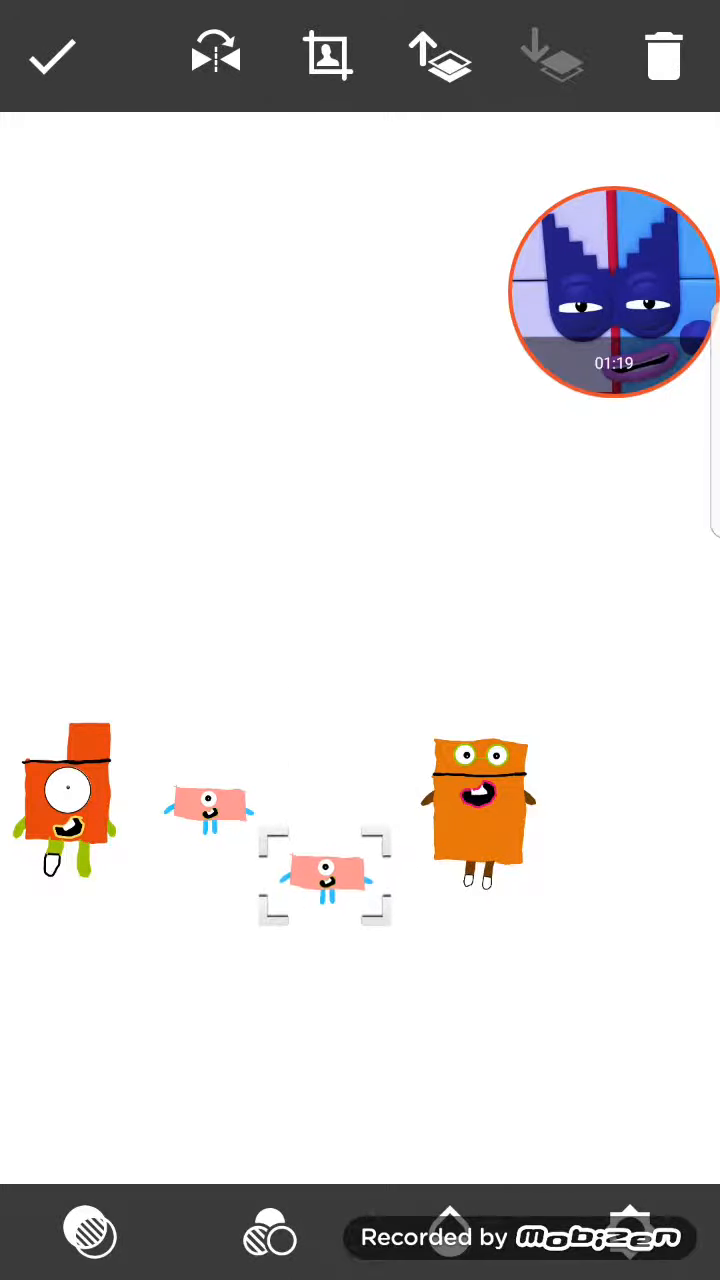
{"action": "left_click_drag", "start_coordinate": [324, 878], "coordinate": [344, 664]}
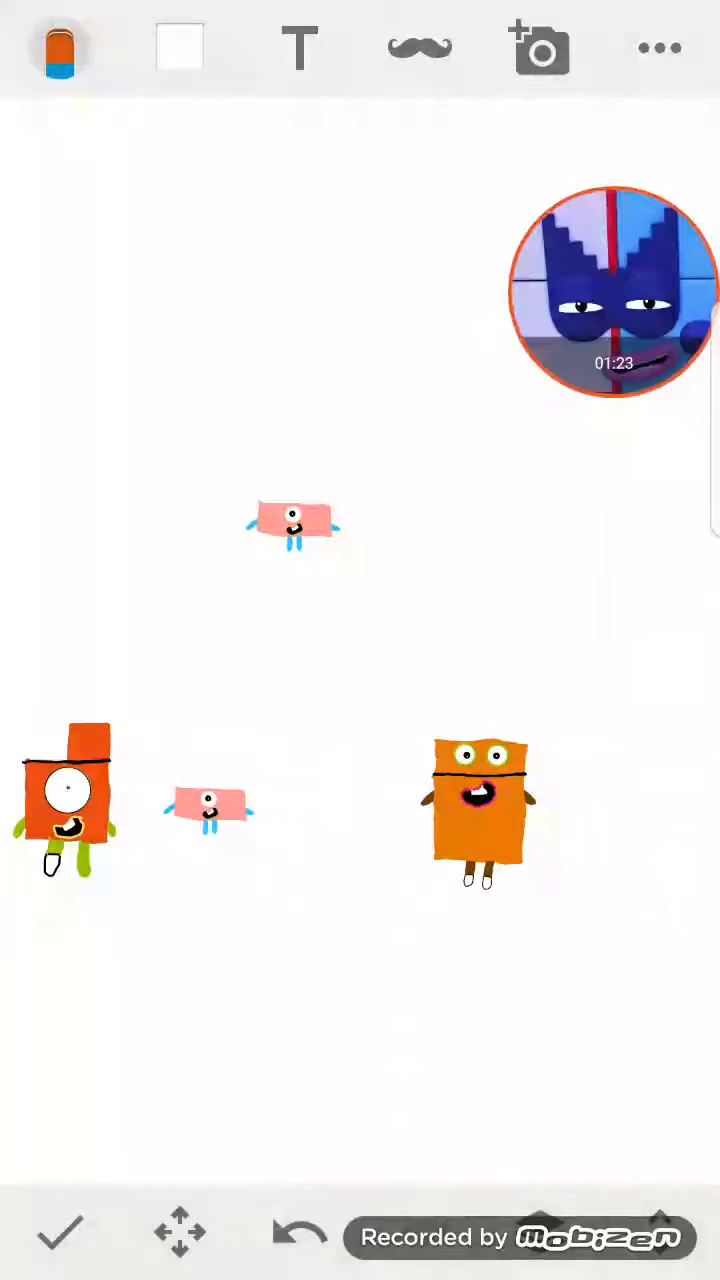
Step: Switch from the eraser to the pencil and browse the brush pages
{"action": "left_click", "coordinate": [58, 48]}
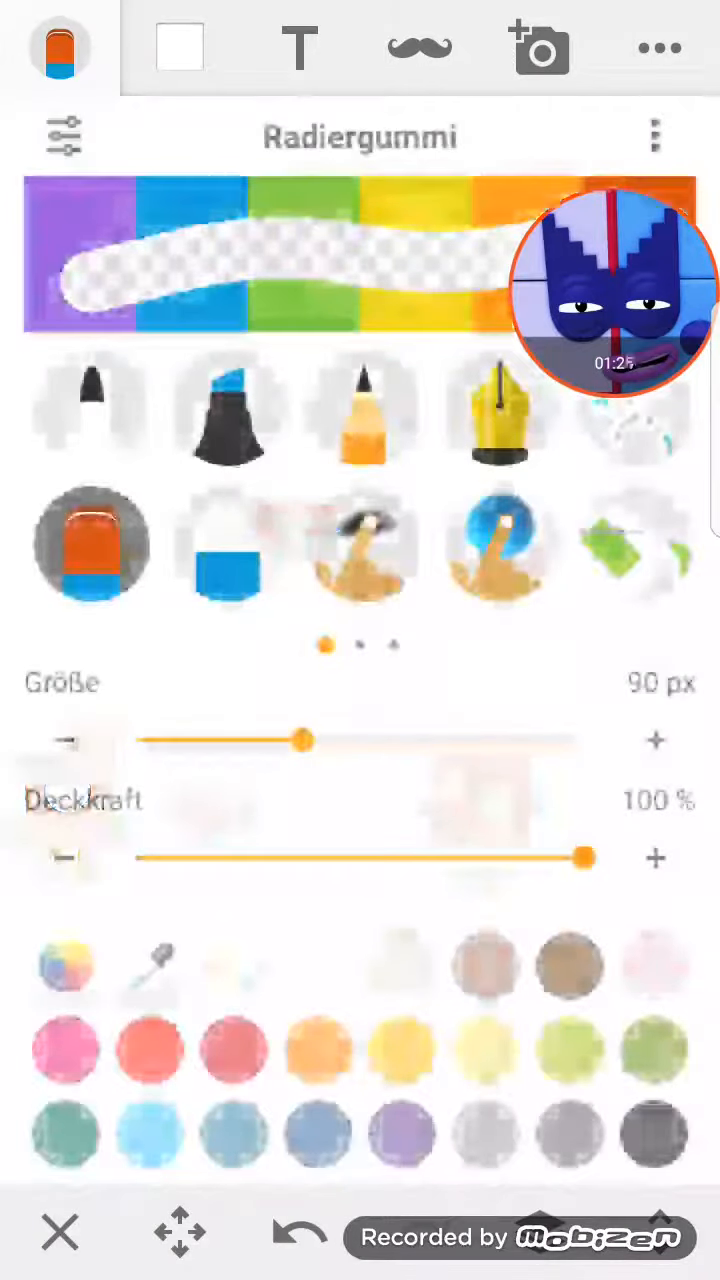
{"action": "left_click", "coordinate": [364, 410]}
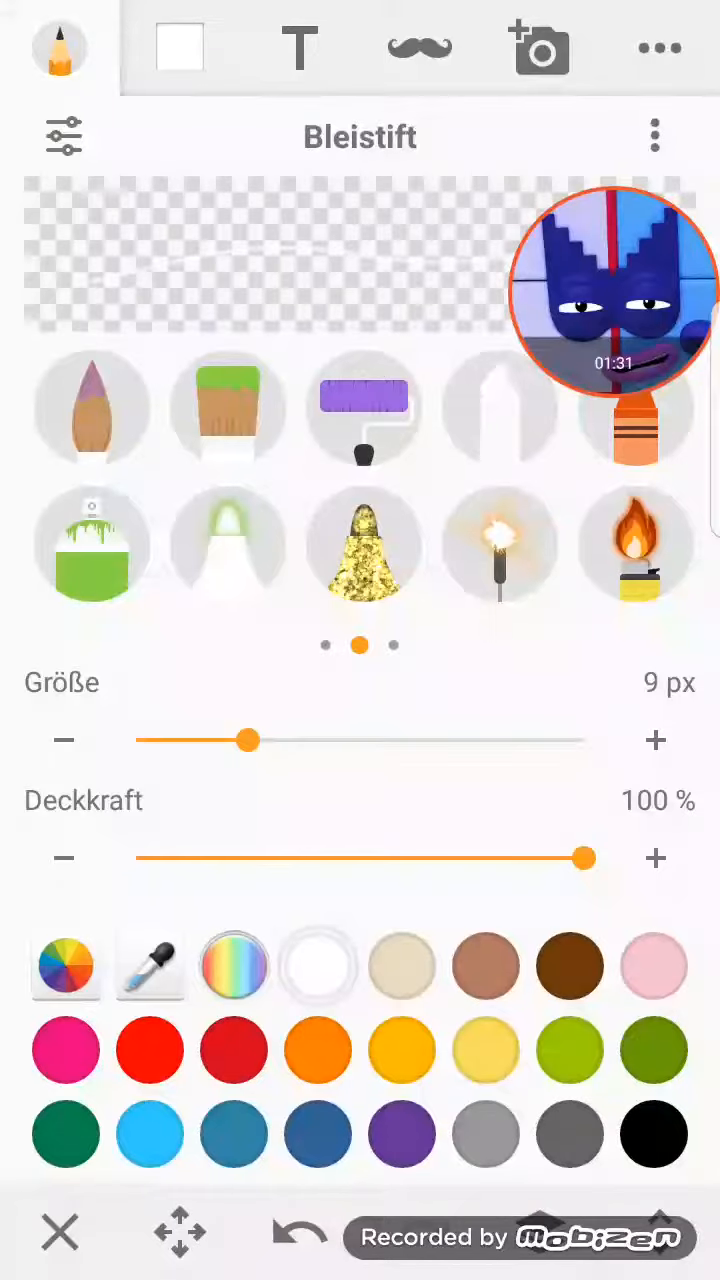
{"action": "scroll", "scroll_direction": "left", "scroll_amount": 3}
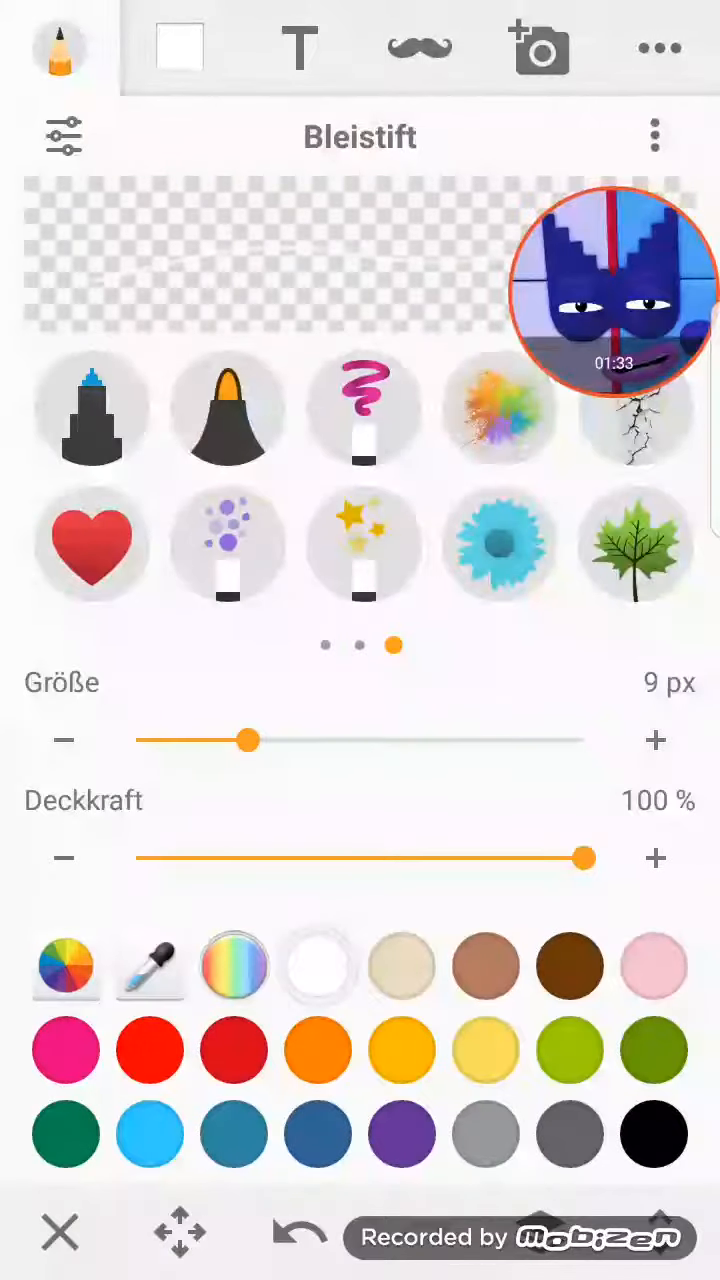
{"action": "left_click", "coordinate": [228, 408]}
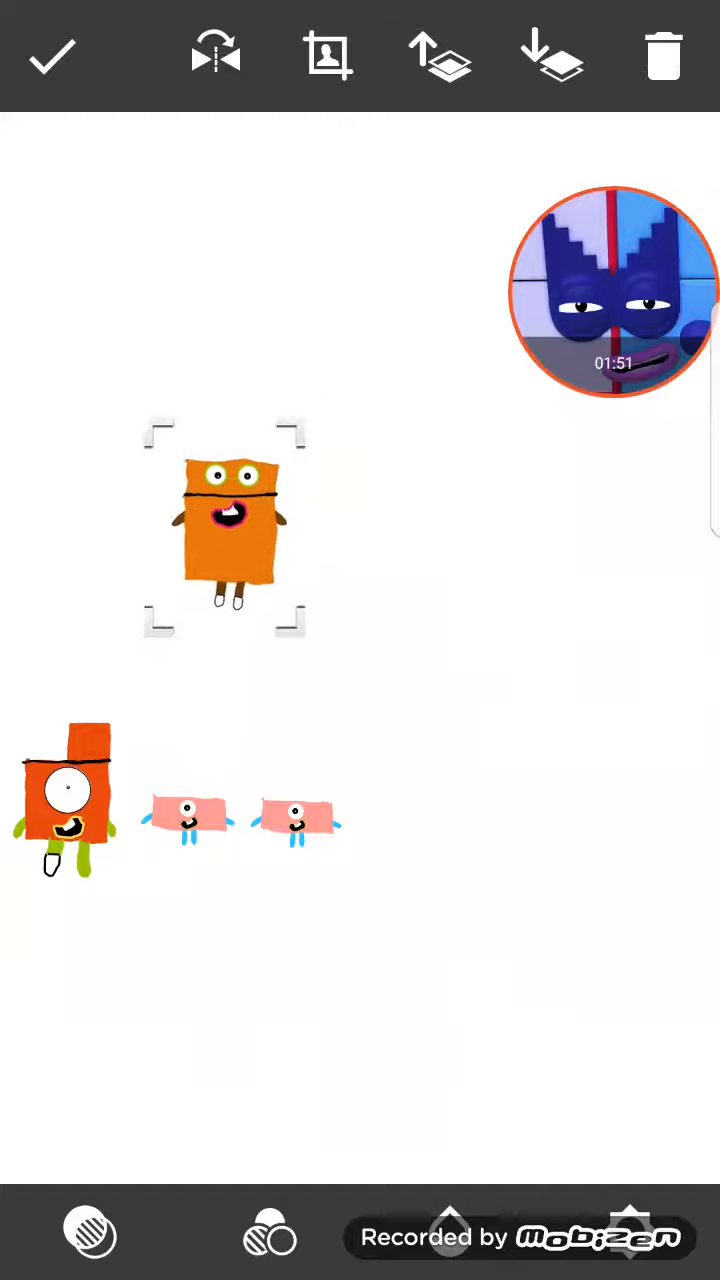
Step: Drag the orange character down into the row and shift it right beside the pink one-blocks
{"action": "left_click_drag", "start_coordinate": [224, 536], "coordinate": [364, 810]}
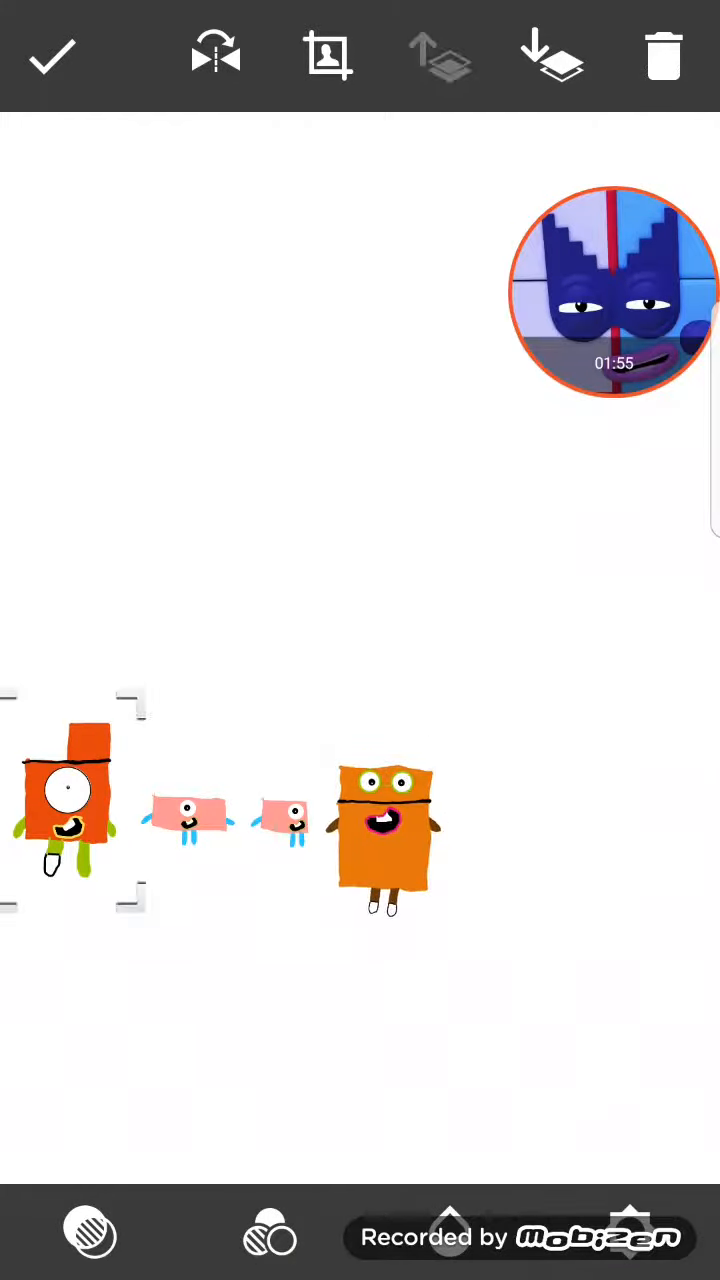
{"action": "left_click", "coordinate": [378, 836]}
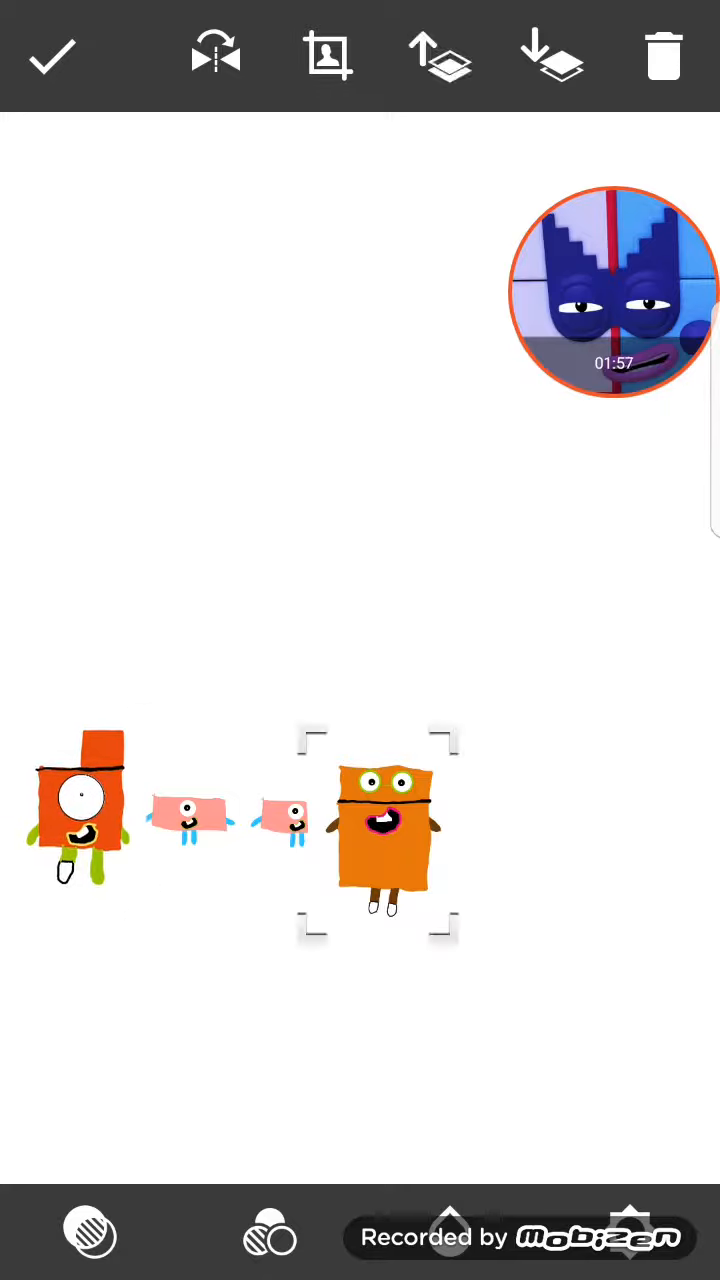
{"action": "left_click_drag", "start_coordinate": [378, 836], "coordinate": [430, 680]}
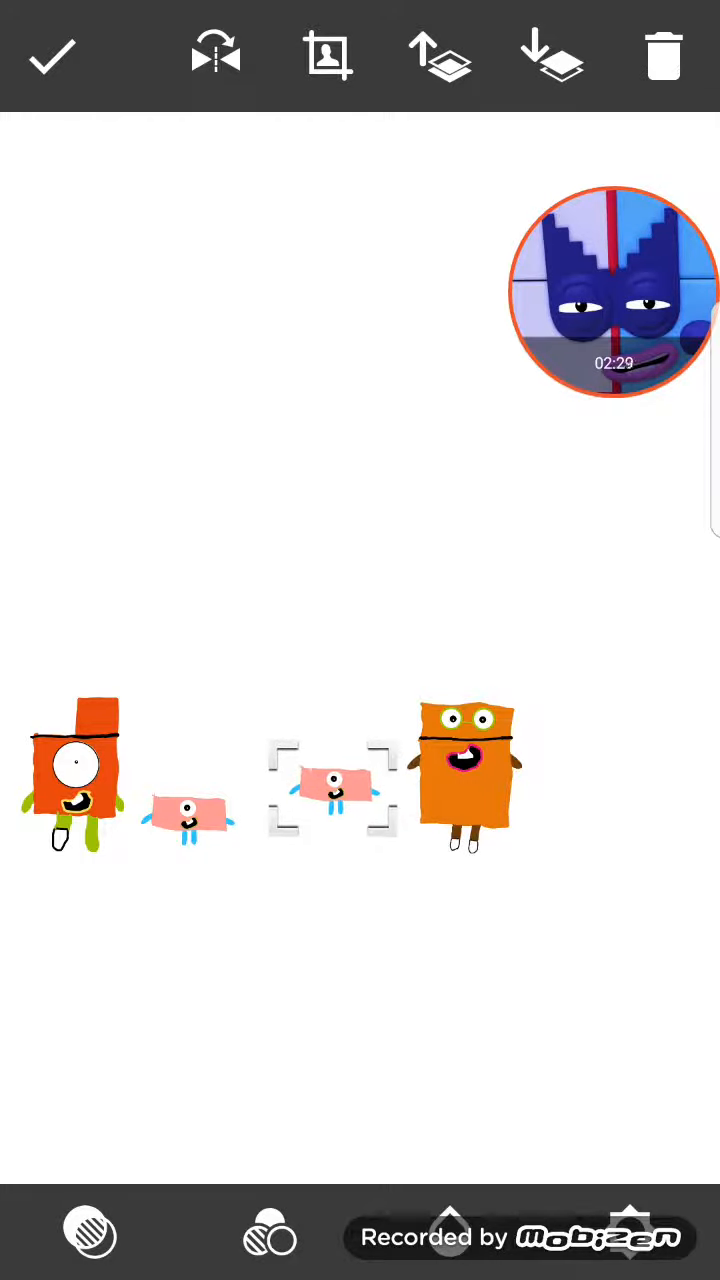
Step: Select the characters and step a pink one-block upward toward the new red Numberblock
{"action": "left_click", "coordinate": [70, 776]}
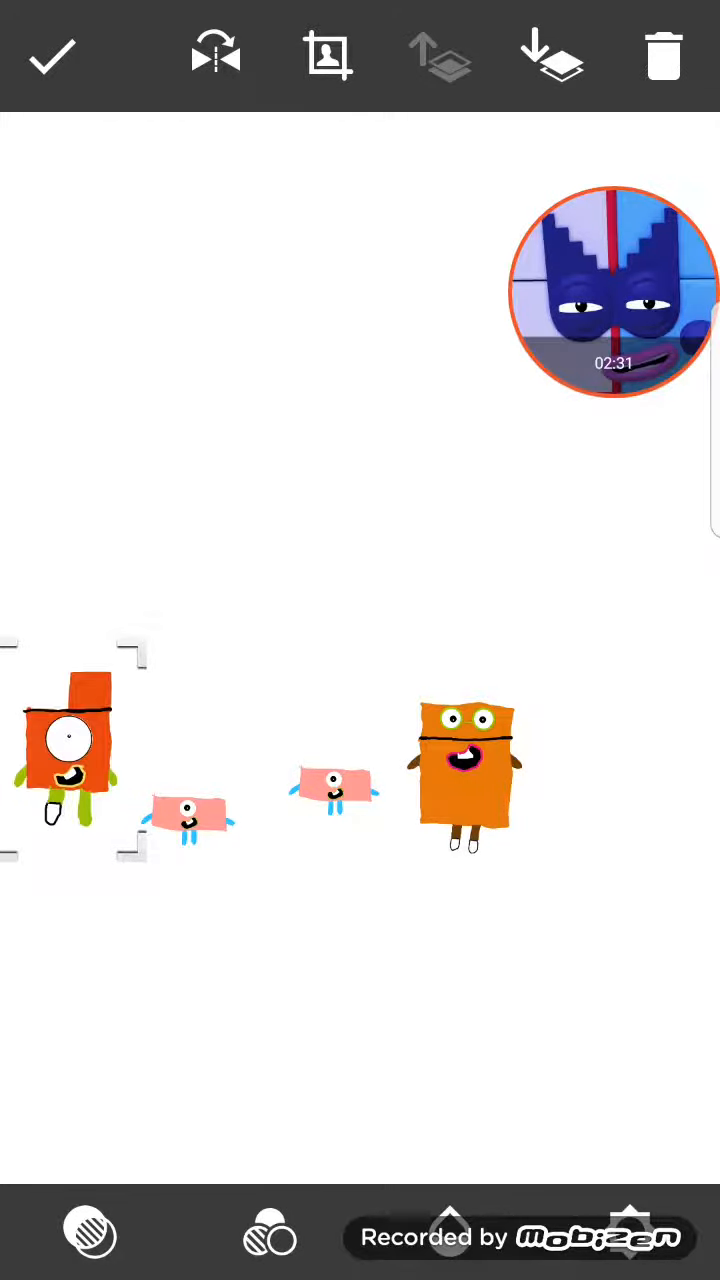
{"action": "left_click", "coordinate": [330, 776]}
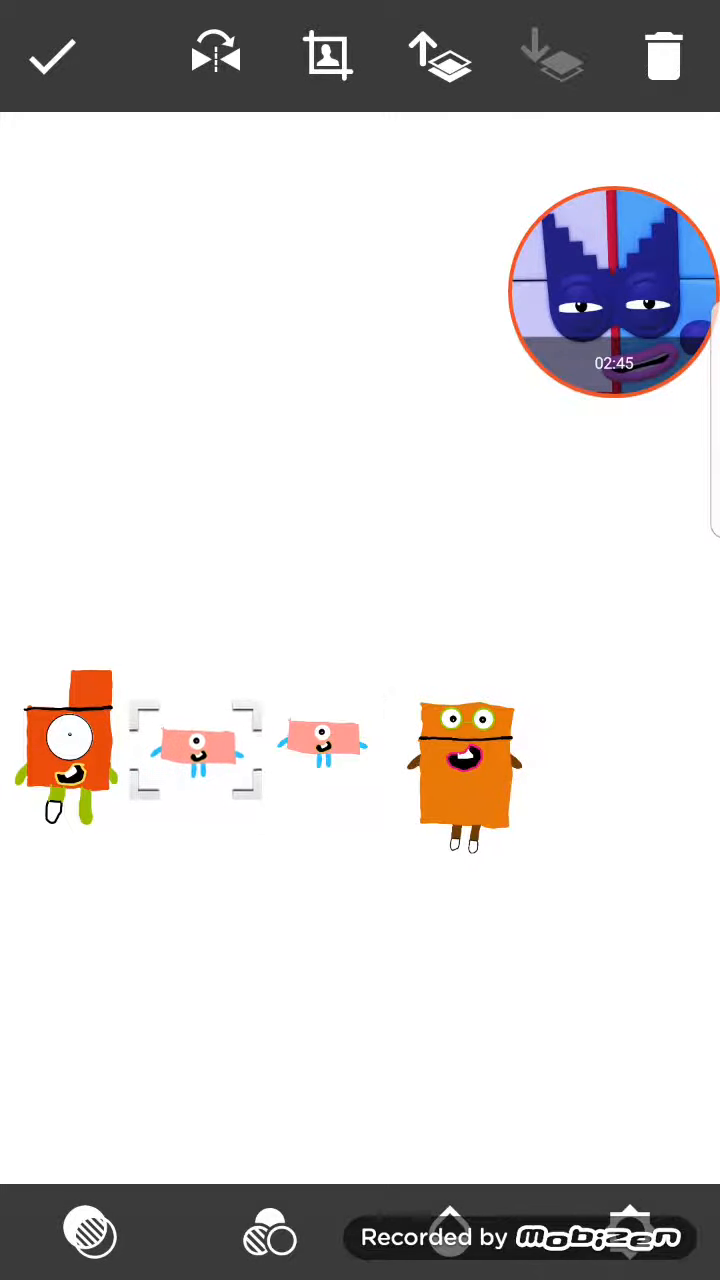
{"action": "left_click_drag", "start_coordinate": [198, 752], "coordinate": [172, 656]}
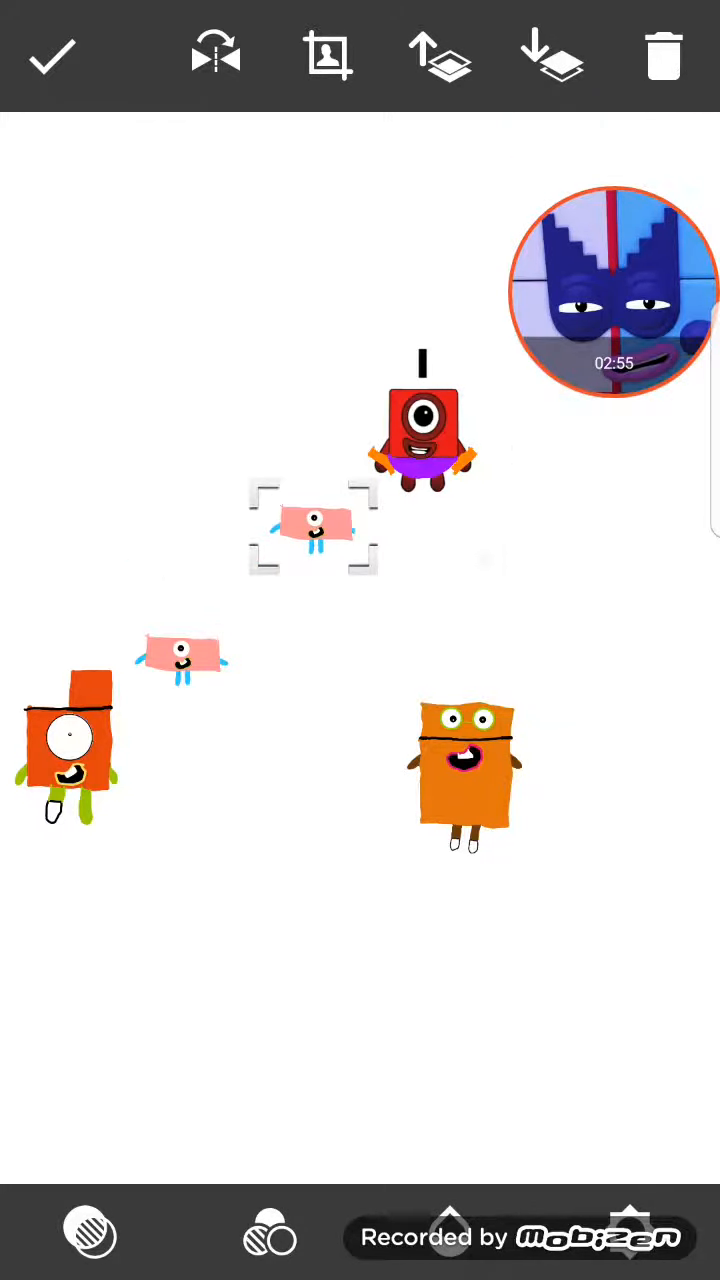
Step: Bring the top pink one-block down beside the other and nudge the red Numberblock right
{"action": "left_click_drag", "start_coordinate": [312, 528], "coordinate": [302, 620]}
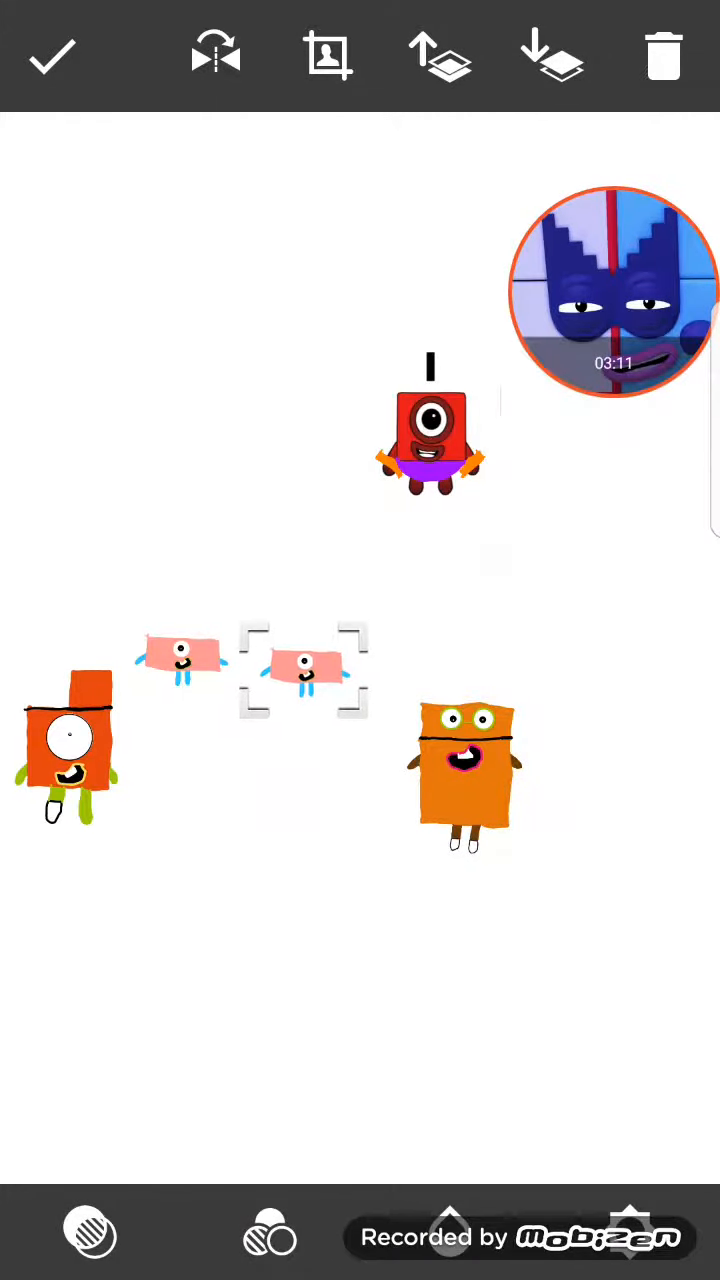
{"action": "left_click_drag", "start_coordinate": [304, 670], "coordinate": [328, 752]}
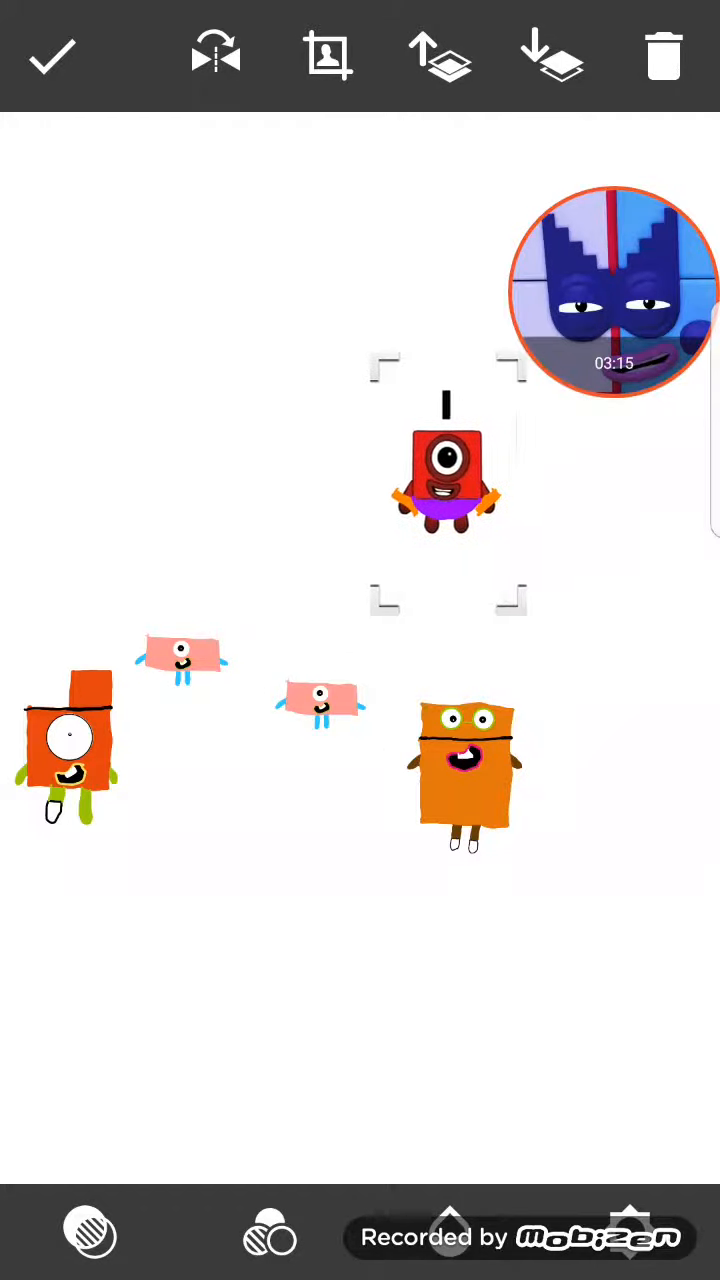
{"action": "left_click_drag", "start_coordinate": [444, 470], "coordinate": [384, 430]}
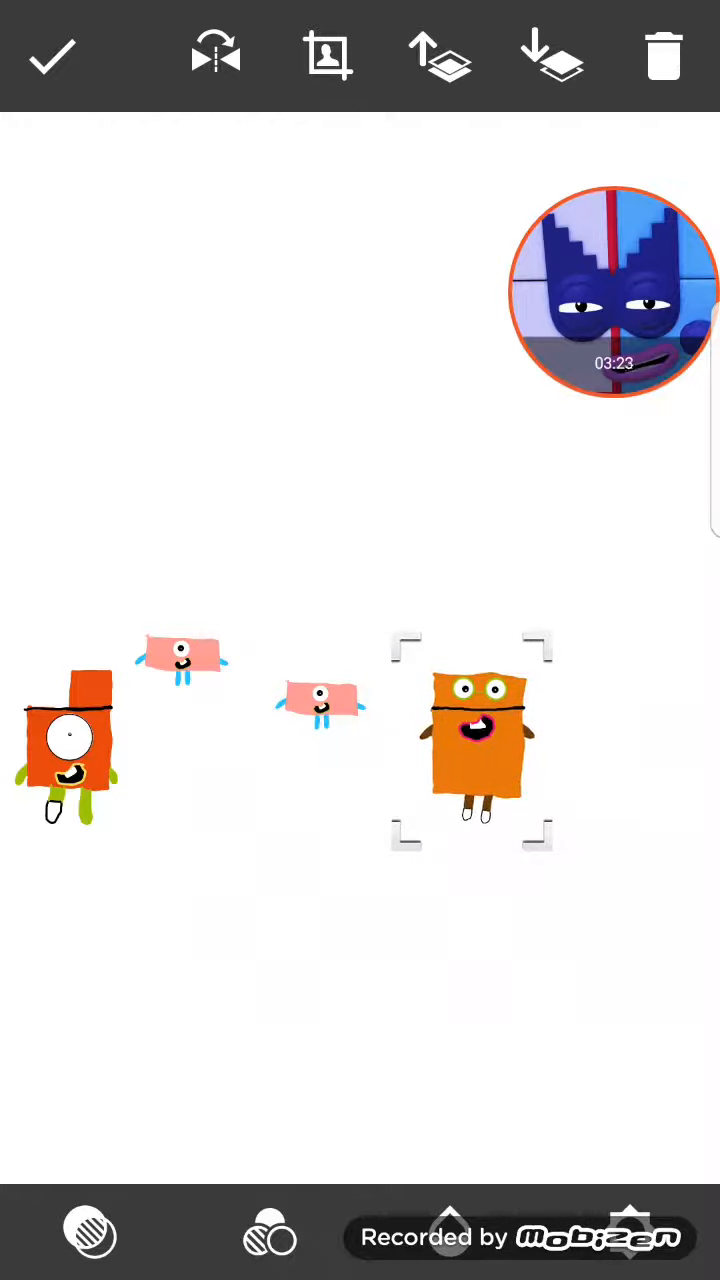
Step: Fine-tune the row, shifting a pink one-block slightly left between the orange characters
{"action": "left_click", "coordinate": [320, 700]}
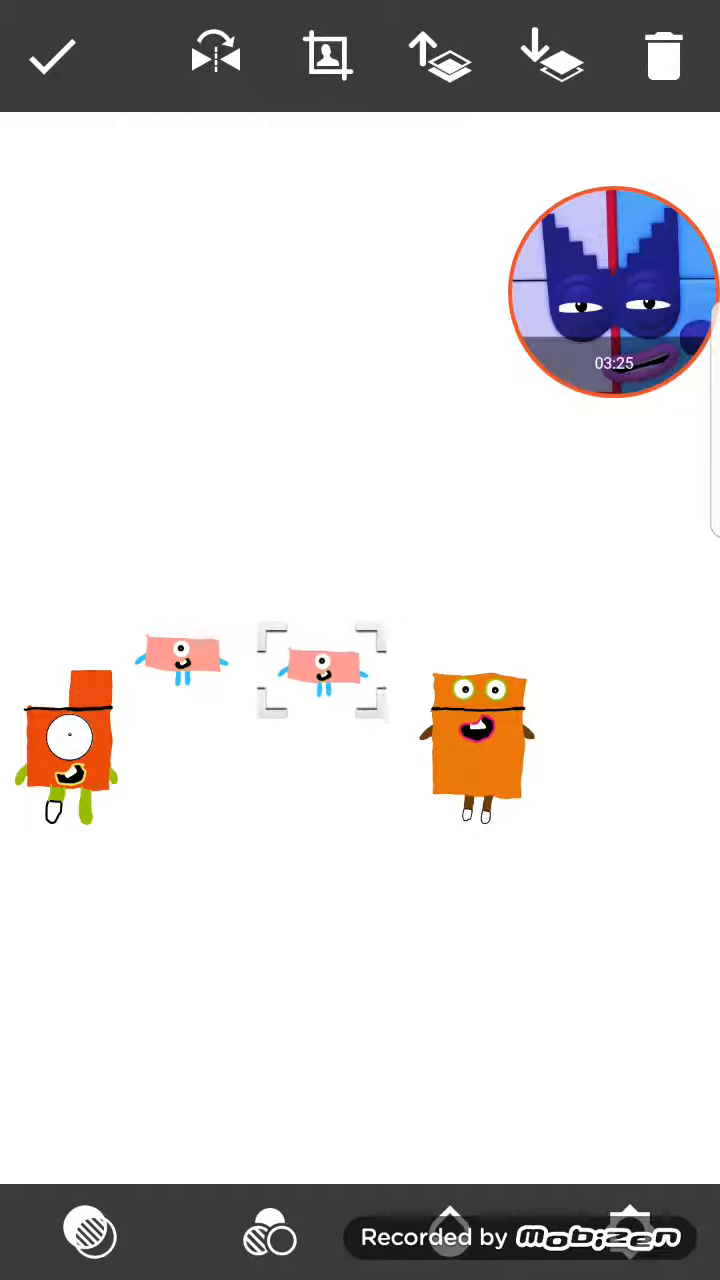
{"action": "left_click_drag", "start_coordinate": [322, 676], "coordinate": [304, 660]}
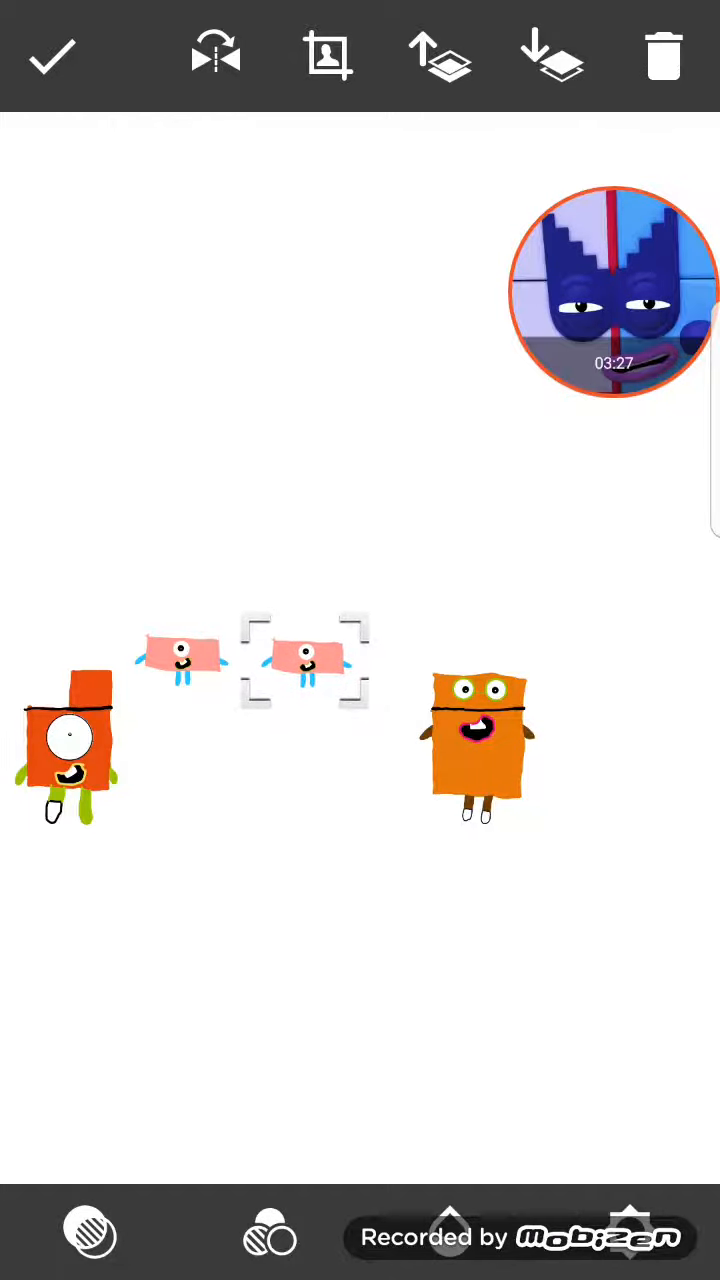
{"action": "left_click", "coordinate": [476, 744]}
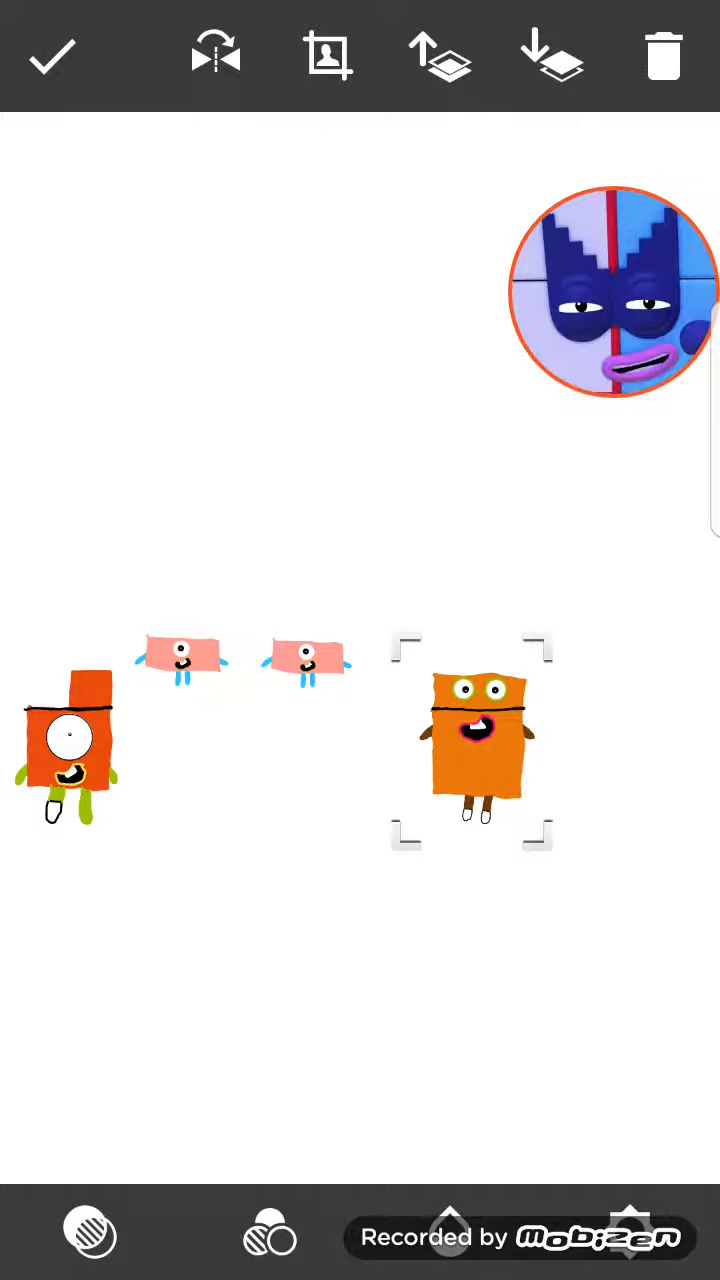